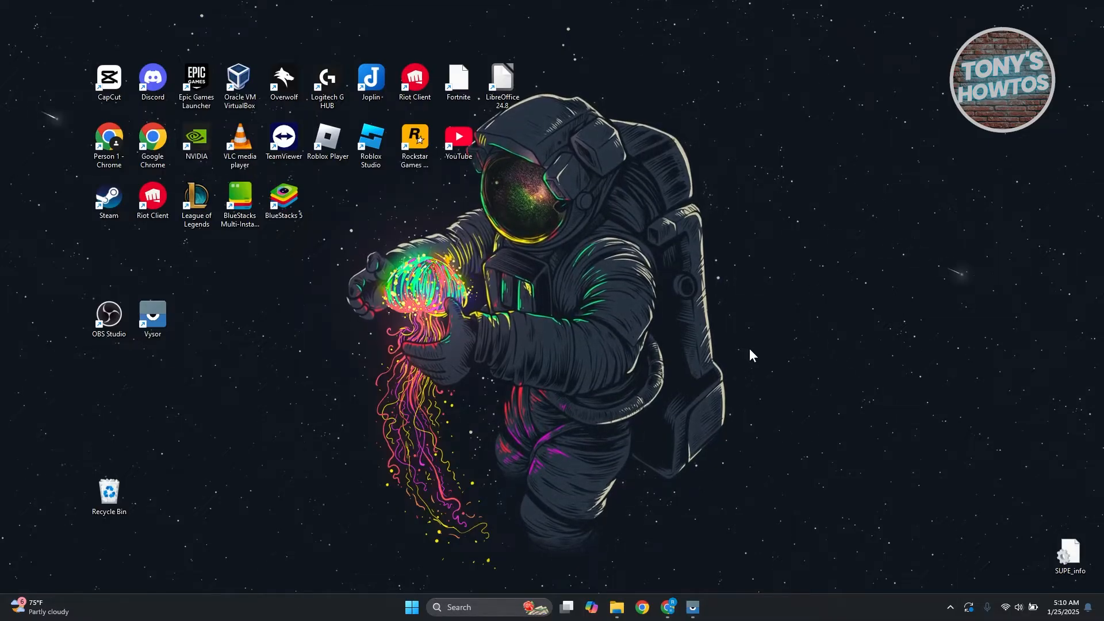
pyautogui.moveTo(283, 137)
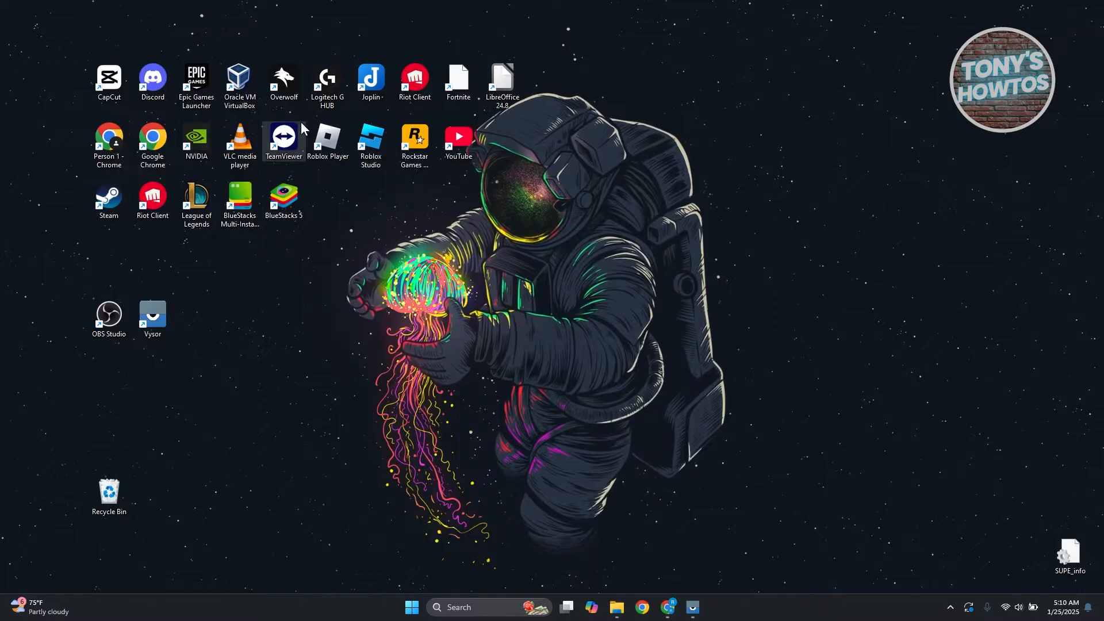
pyautogui.moveTo(327, 138)
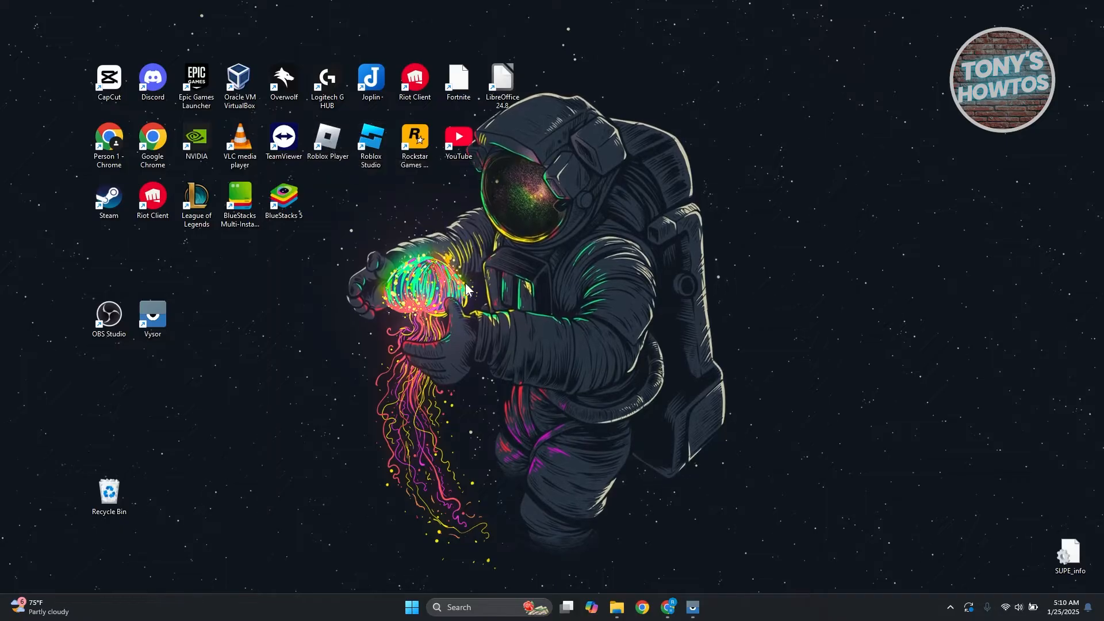
pyautogui.moveTo(527, 299)
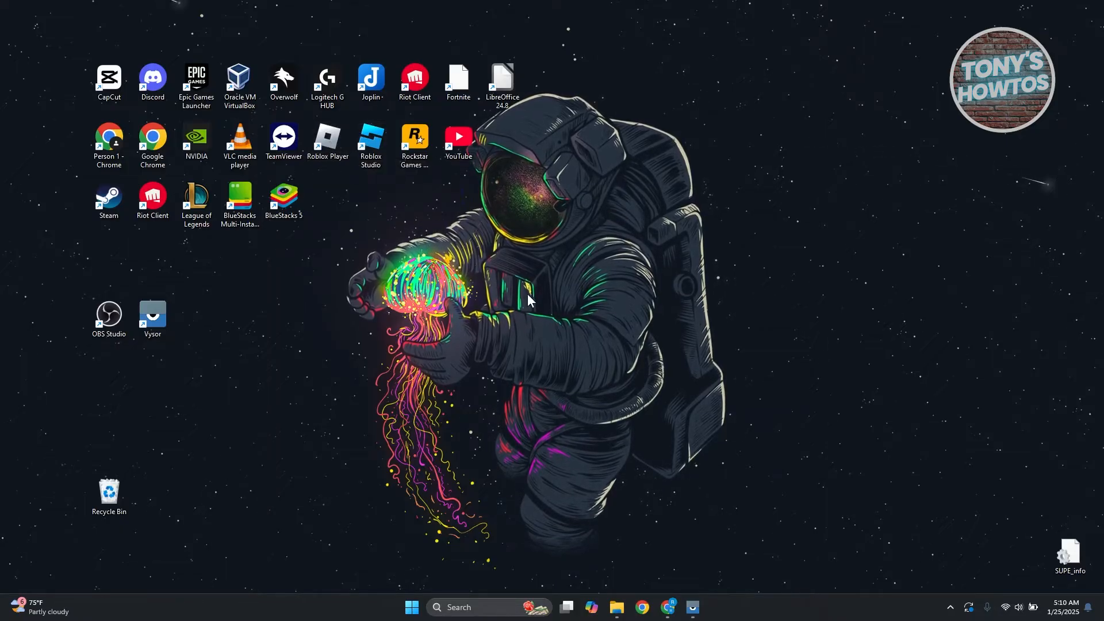
pyautogui.moveTo(423, 320)
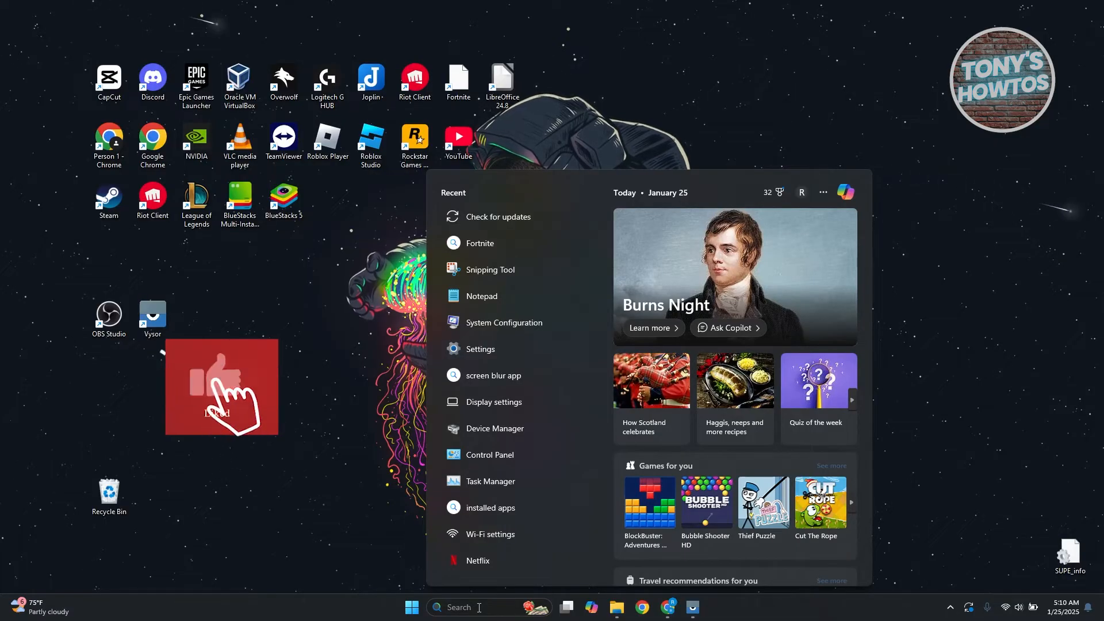
# Step: Search 'mozi' and bring up the context menu of the Firefox best match
pyautogui.write('m')
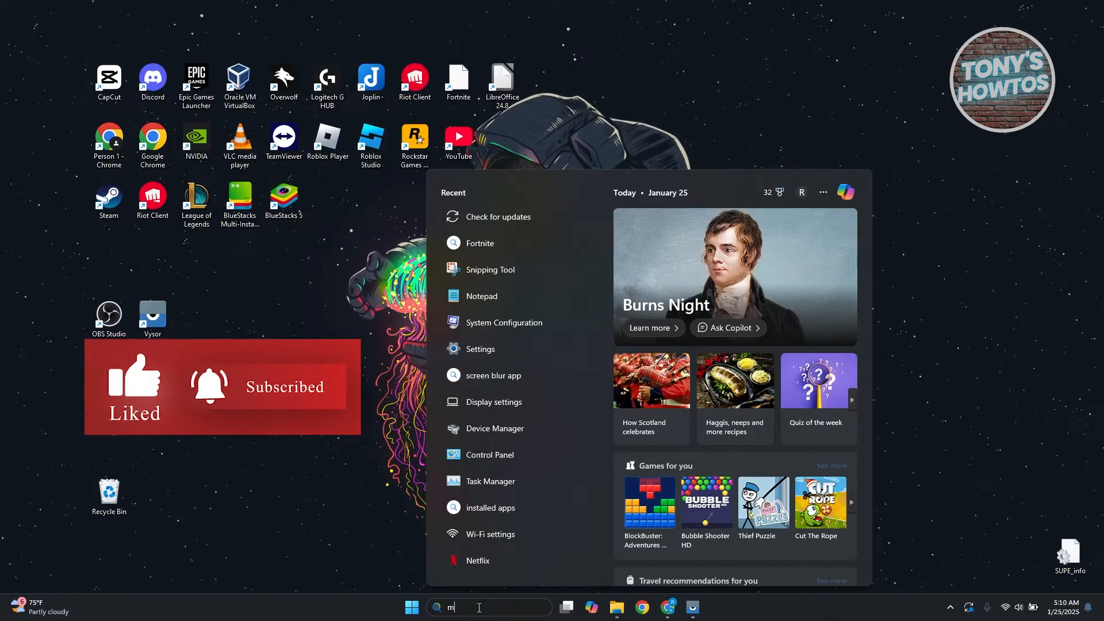
pyautogui.write('ozi')
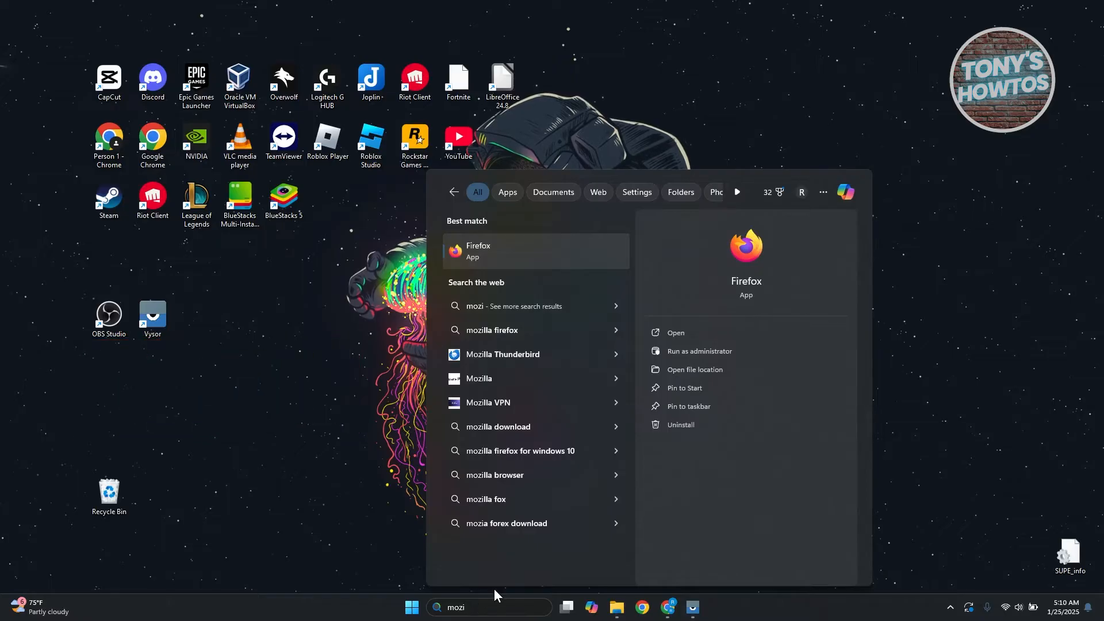
pyautogui.rightClick(478, 252)
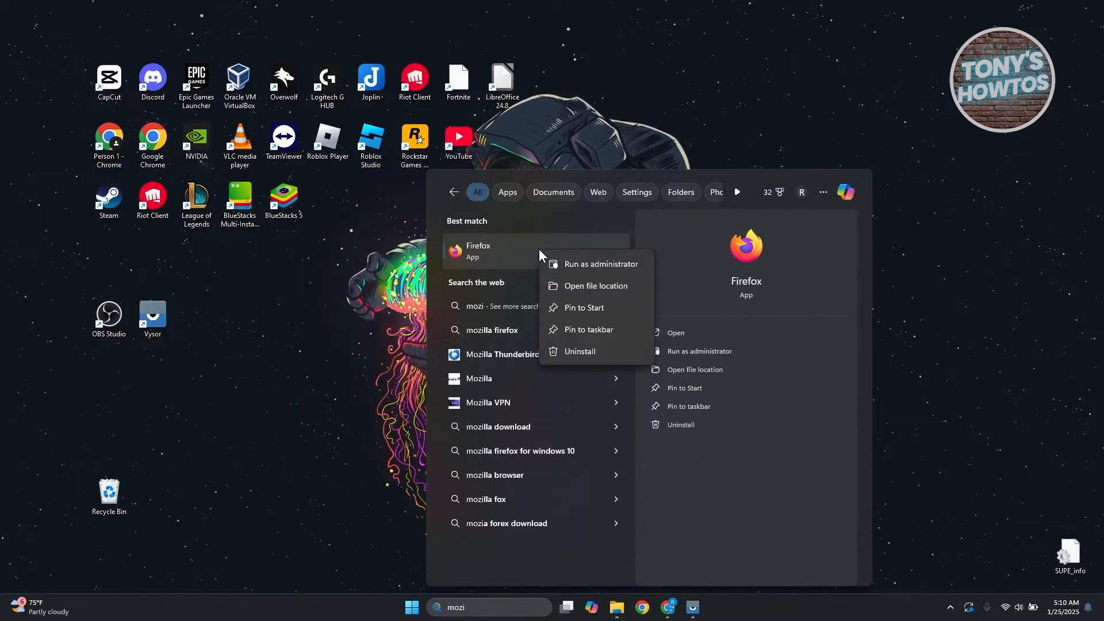
pyautogui.moveTo(631, 297)
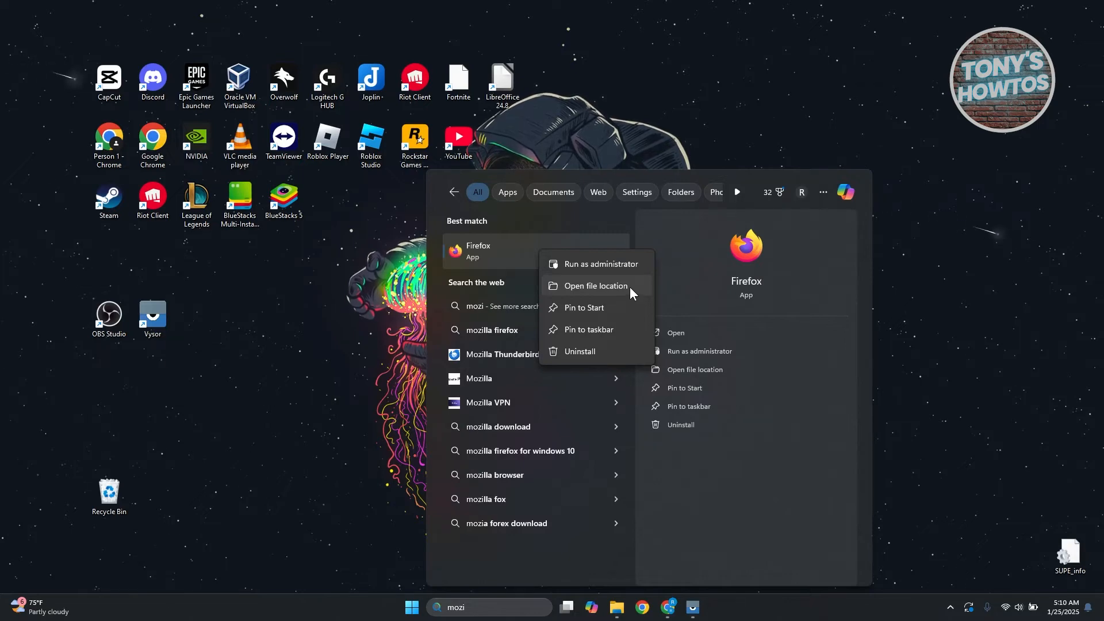
# Step: Open Firefox's file location in Programs and show its full shortcut action list
pyautogui.click(595, 286)
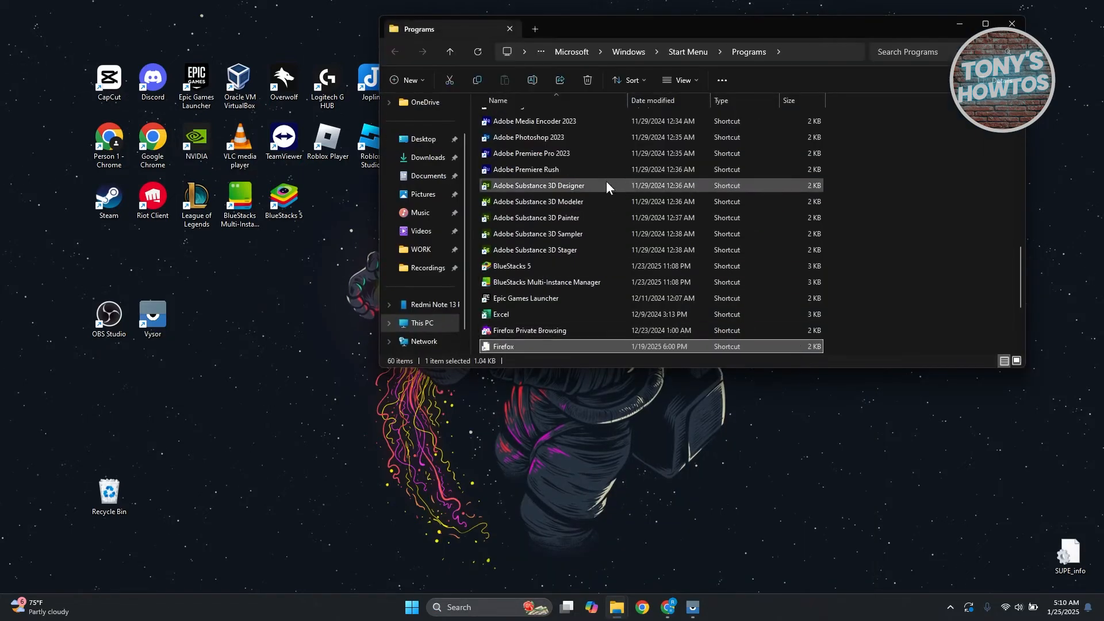
pyautogui.scroll(-3)
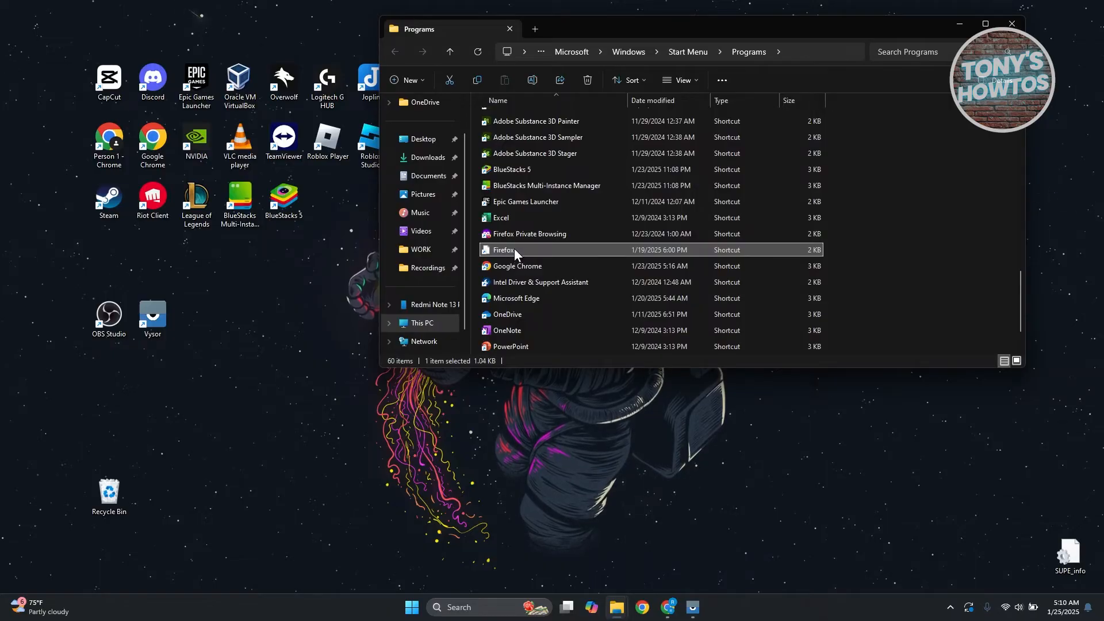
pyautogui.rightClick(514, 250)
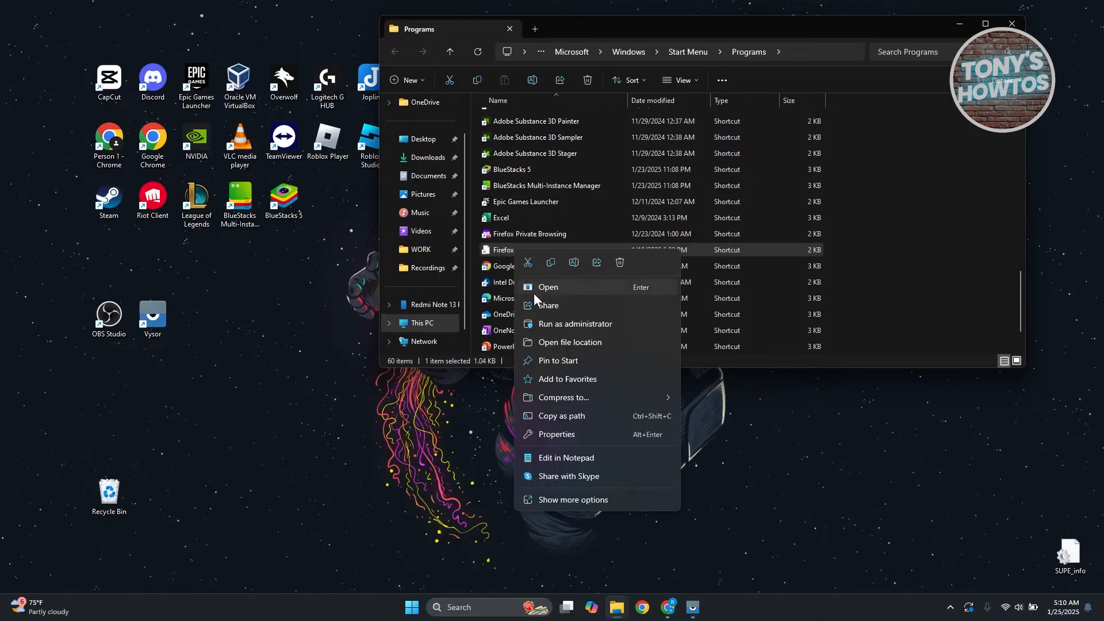
pyautogui.moveTo(582, 504)
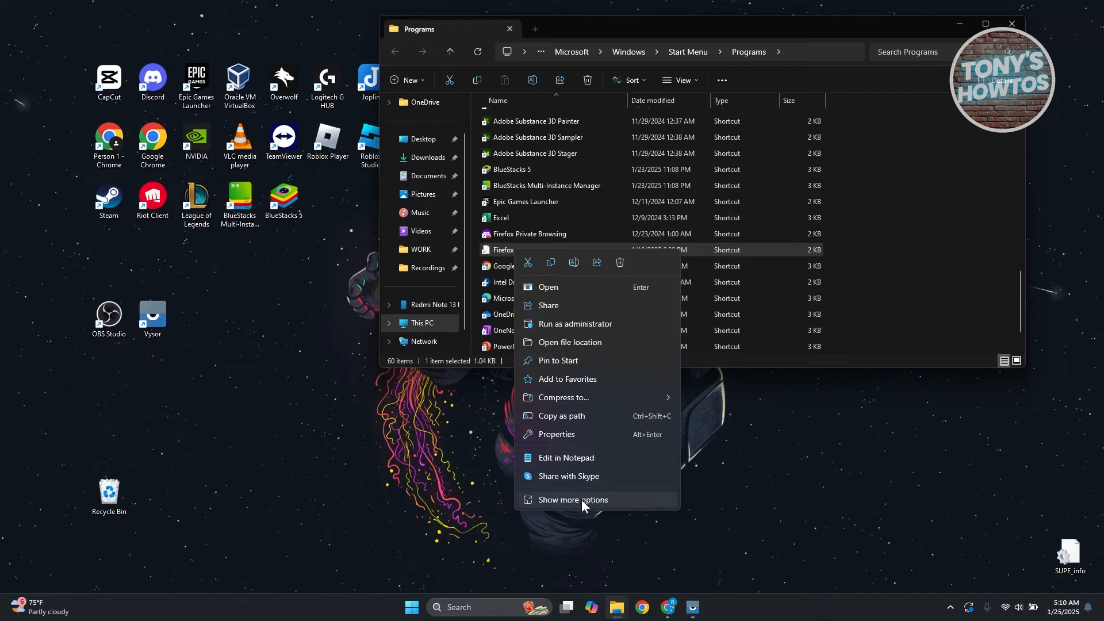
pyautogui.click(572, 505)
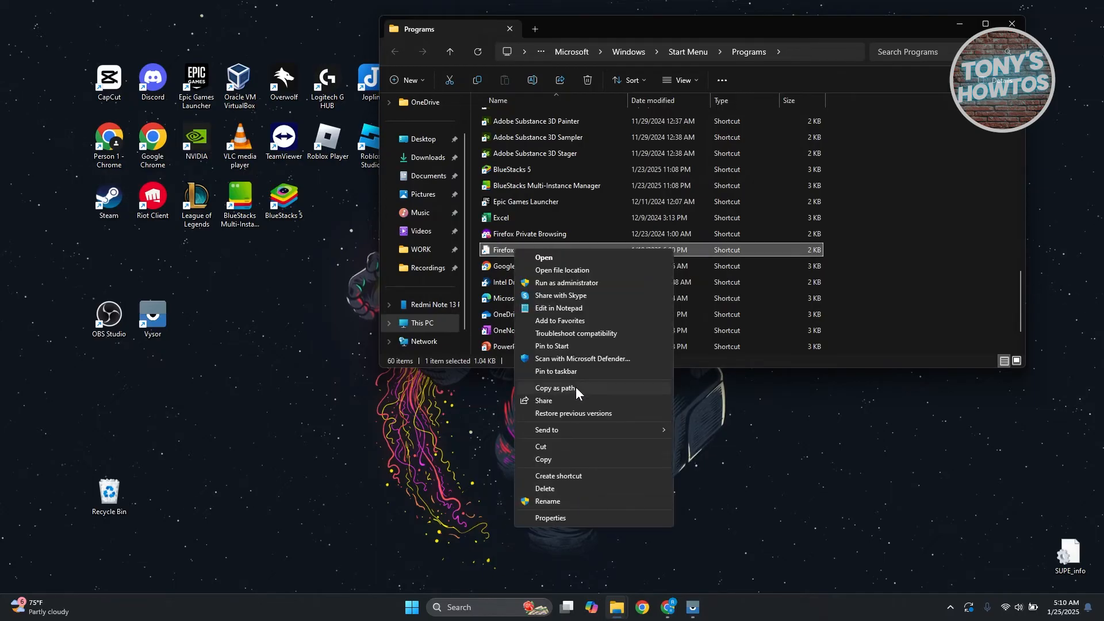
pyautogui.moveTo(569, 463)
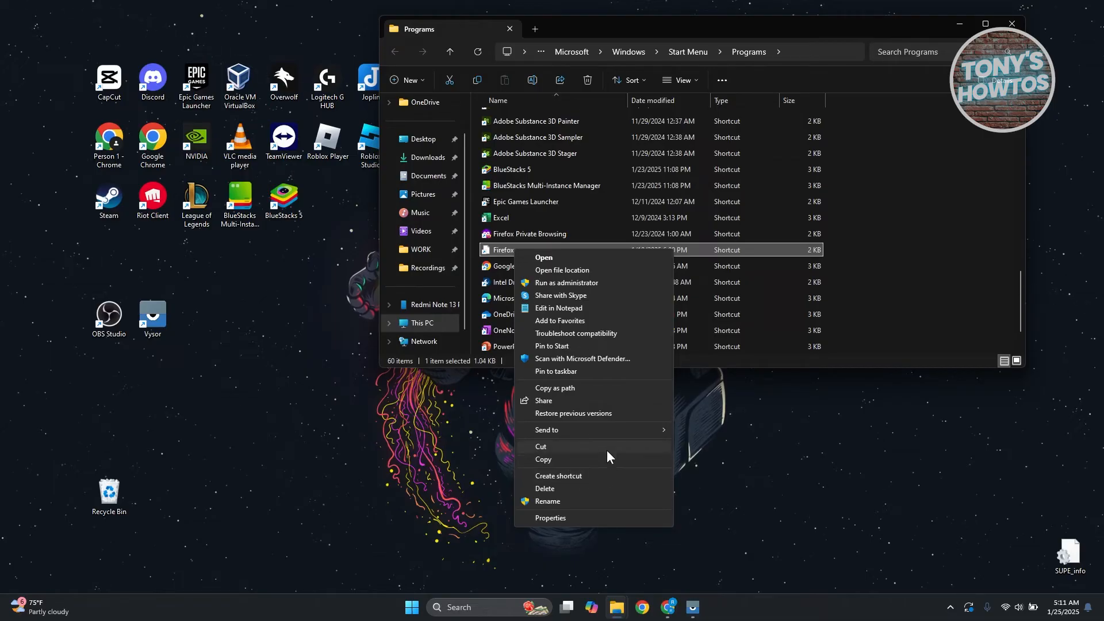
pyautogui.moveTo(583, 479)
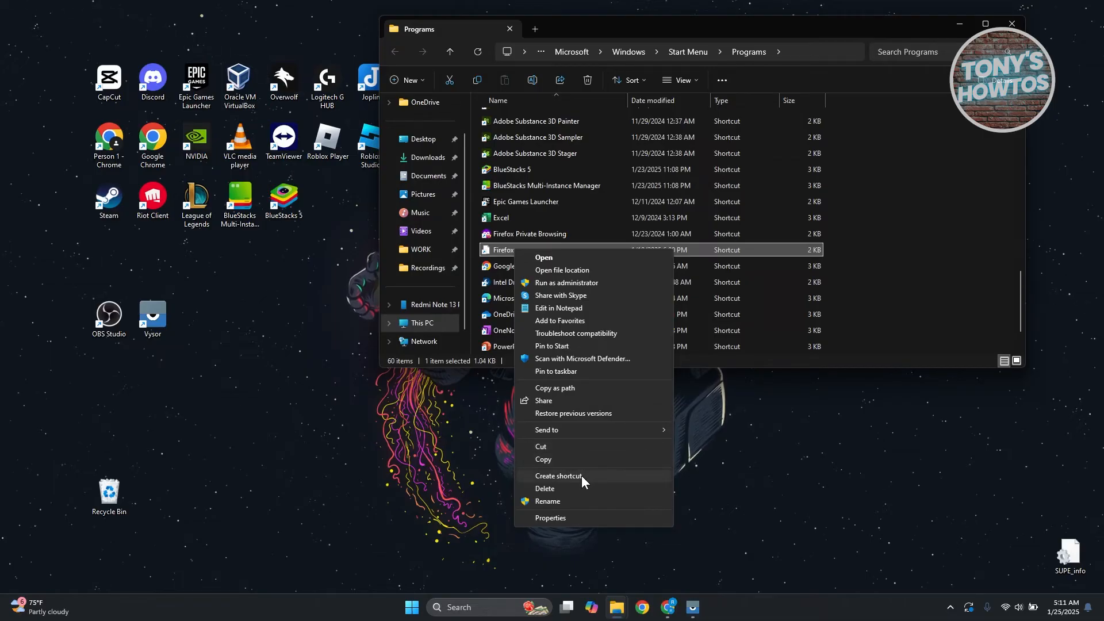
# Step: Create a Firefox shortcut and accept placing it on the desktop
pyautogui.click(557, 476)
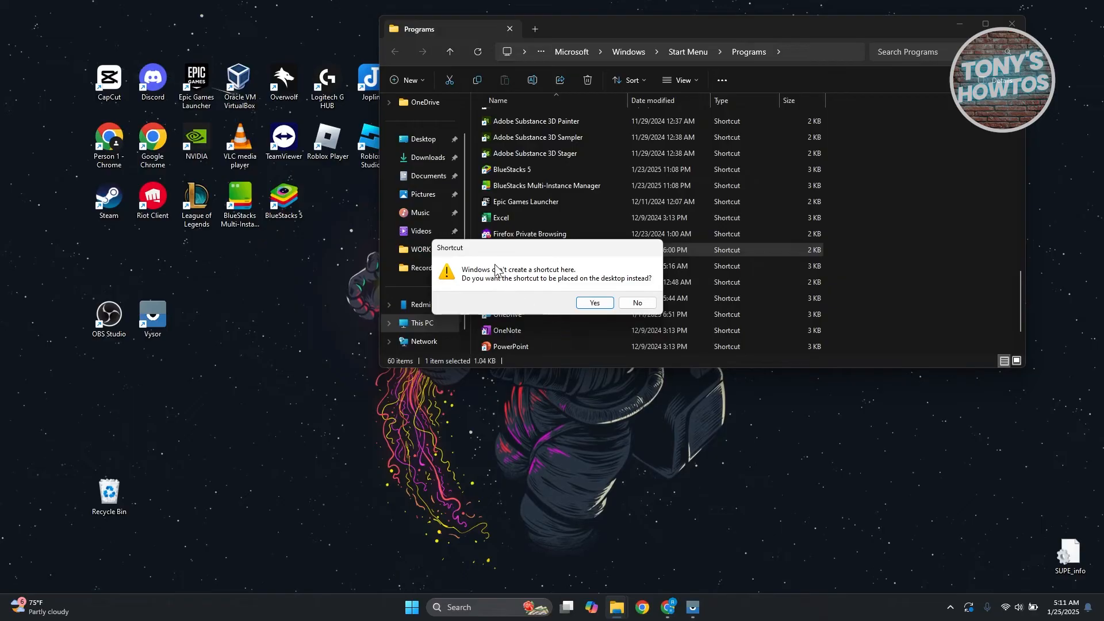
pyautogui.moveTo(512, 294)
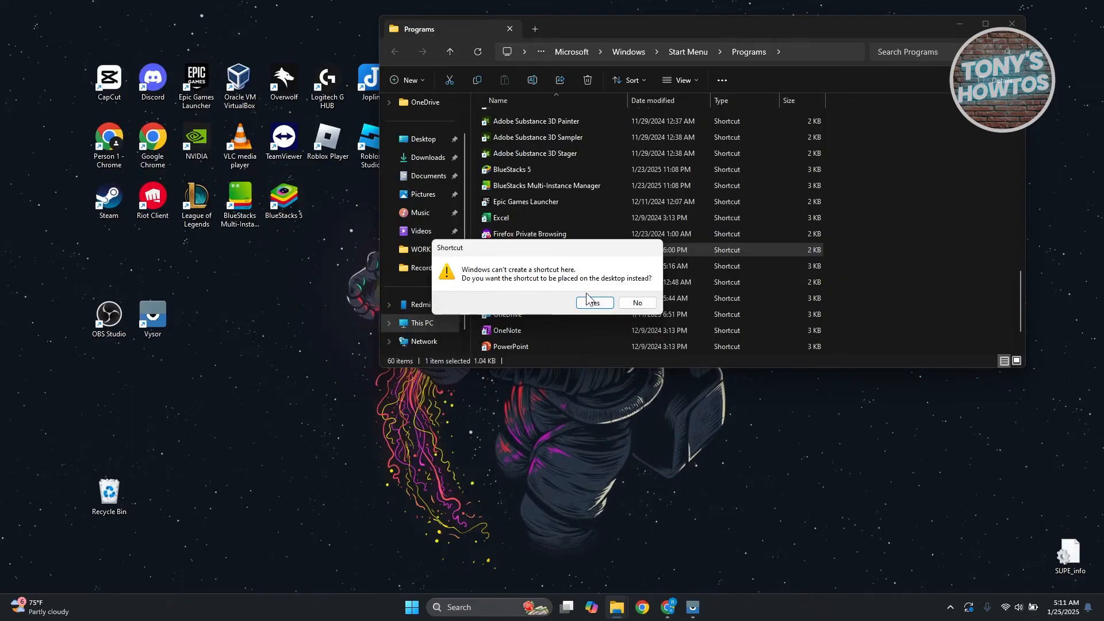
pyautogui.moveTo(550, 303)
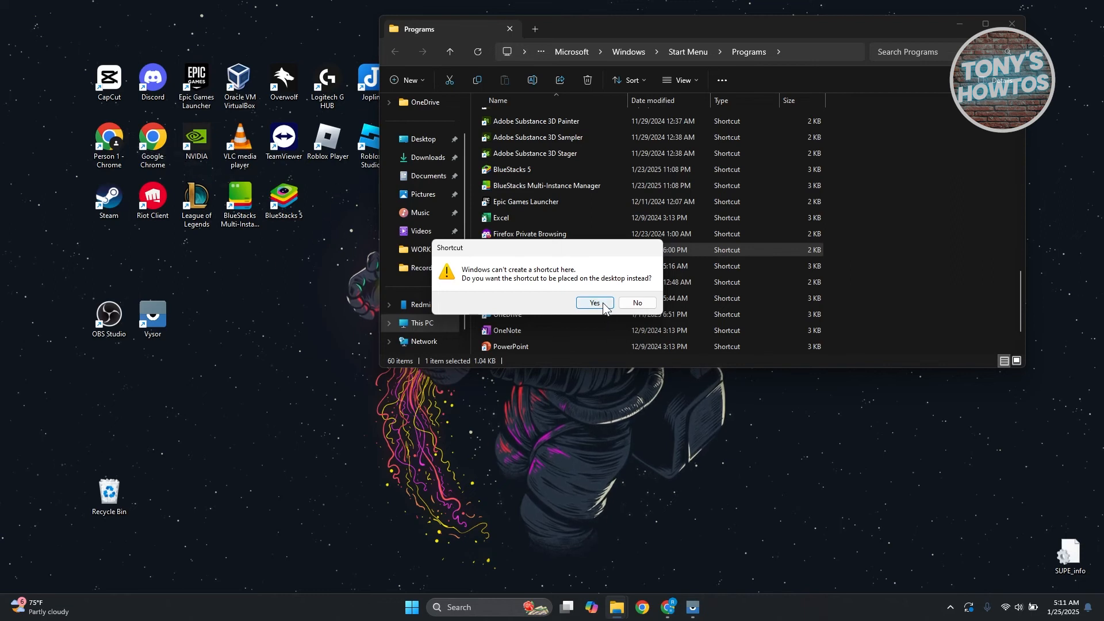
pyautogui.click(593, 302)
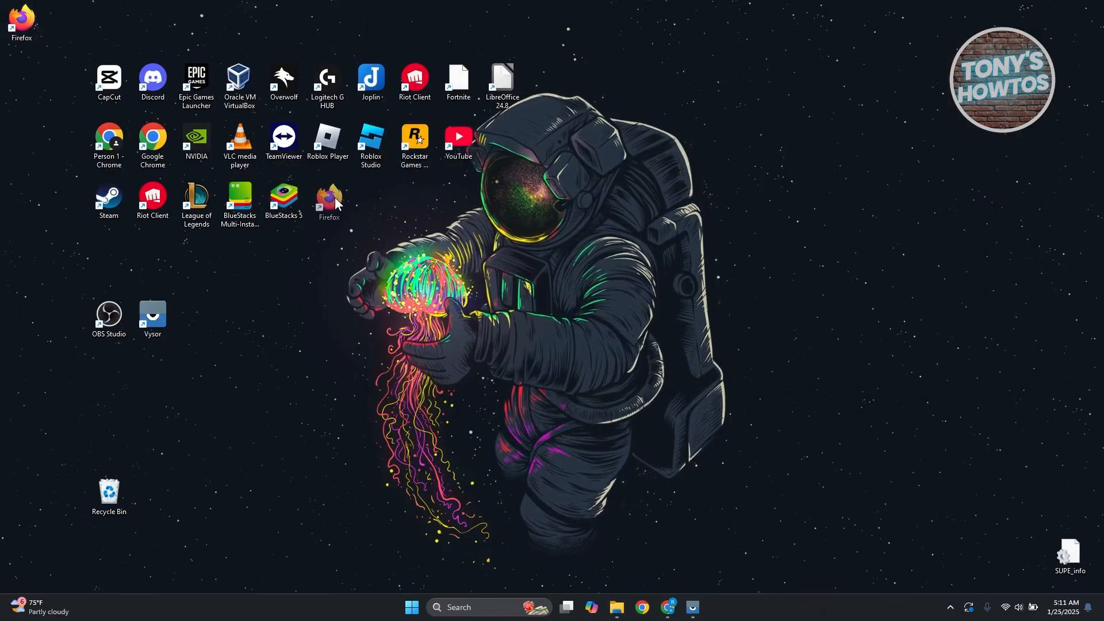
# Step: Drop the Firefox shortcut beside the BlueStacks 5 icon on the desktop
pyautogui.click(327, 200)
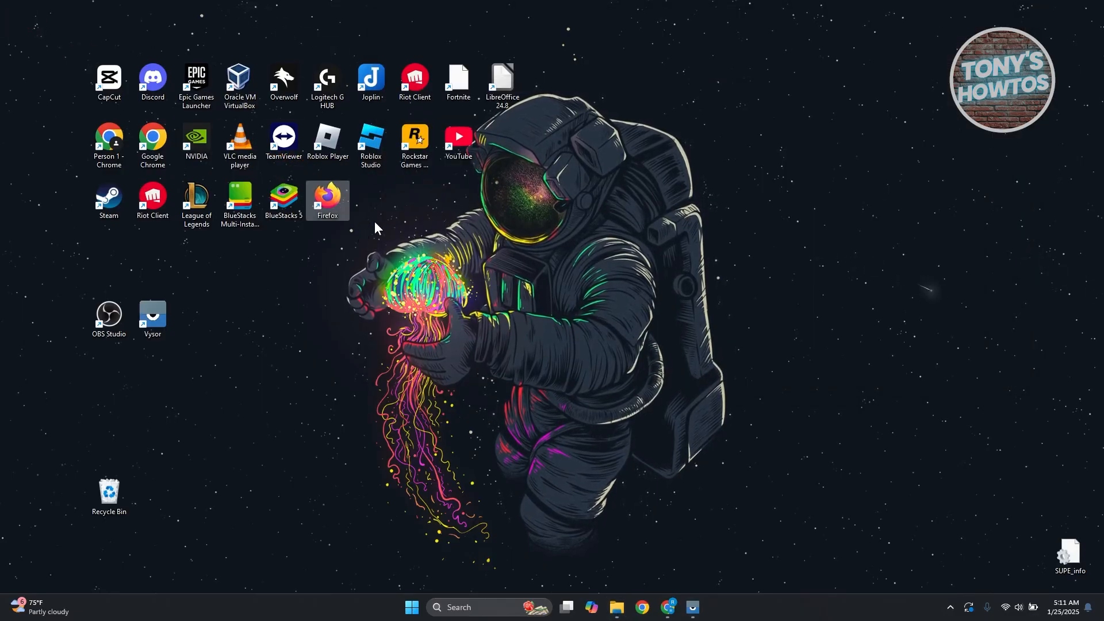